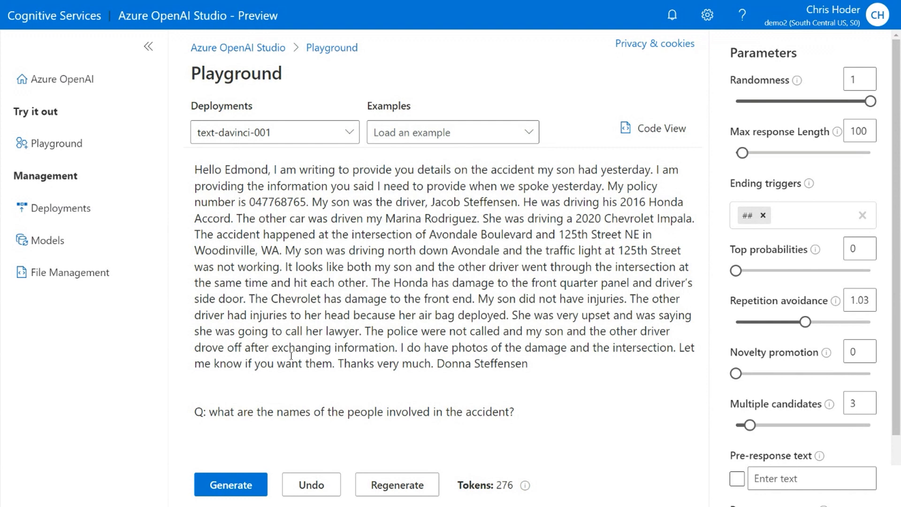
{"action": "left_click", "coordinate": [515, 411]}
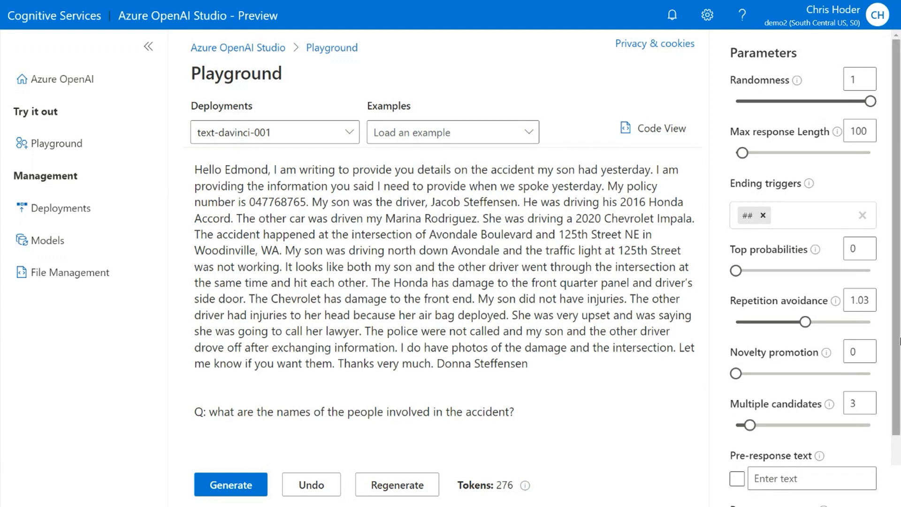
{"action": "left_click", "coordinate": [516, 411]}
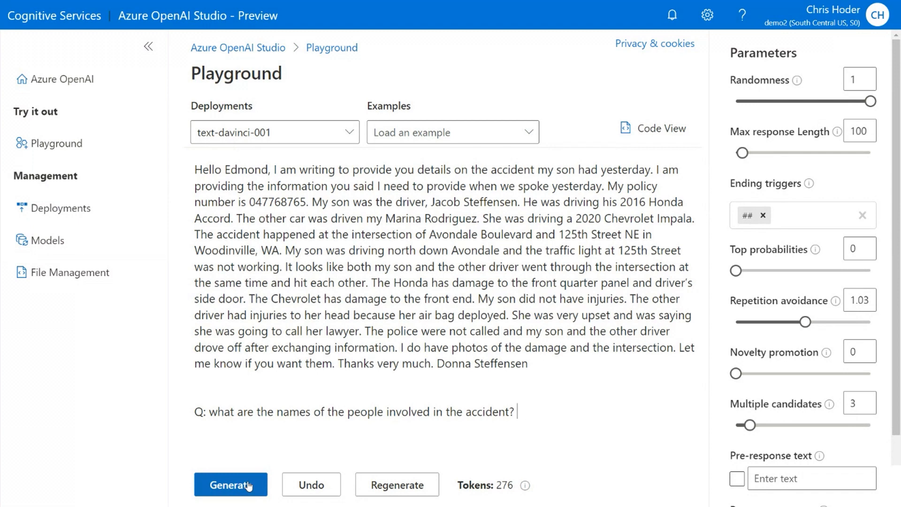
{"action": "left_click", "coordinate": [231, 484]}
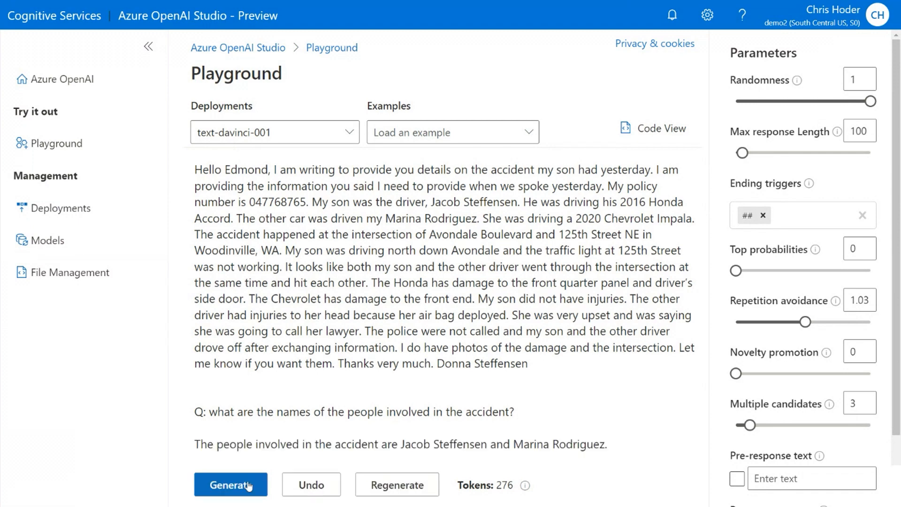
{"action": "mouse_move", "coordinate": [431, 448]}
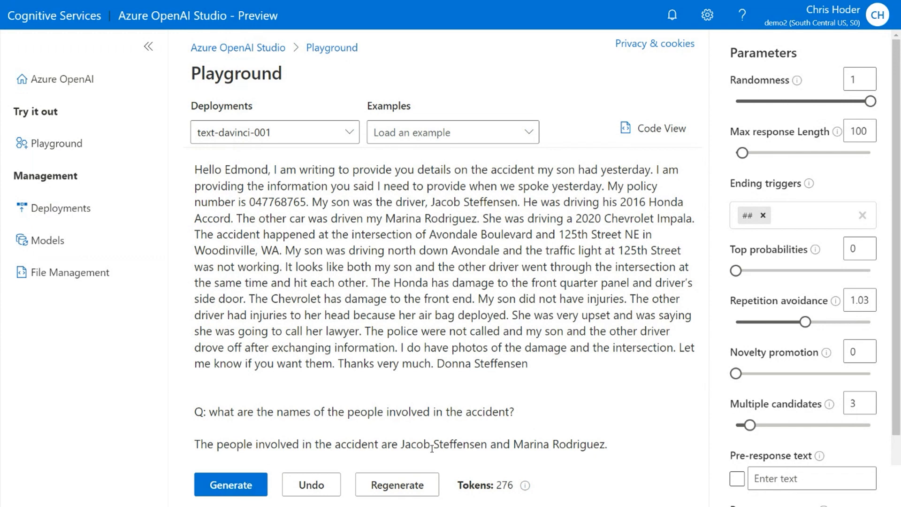
{"action": "mouse_move", "coordinate": [309, 195]}
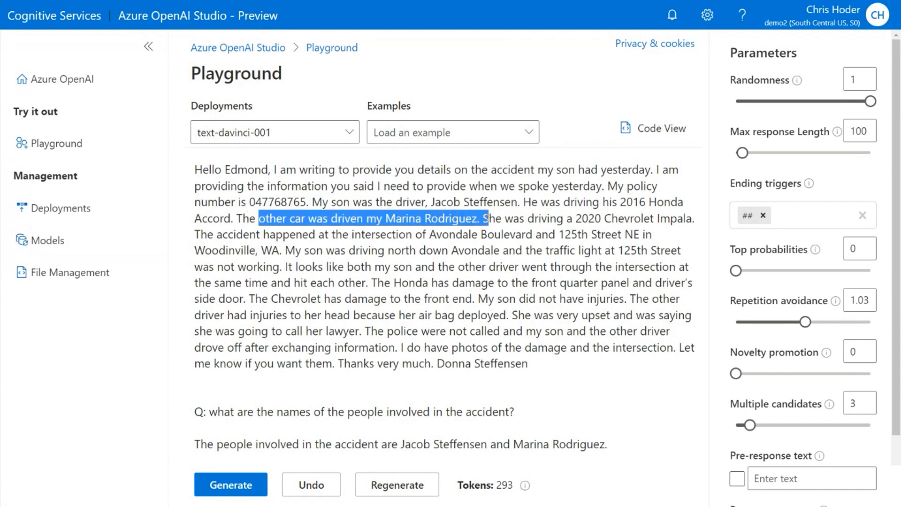
{"action": "mouse_move", "coordinate": [609, 457]}
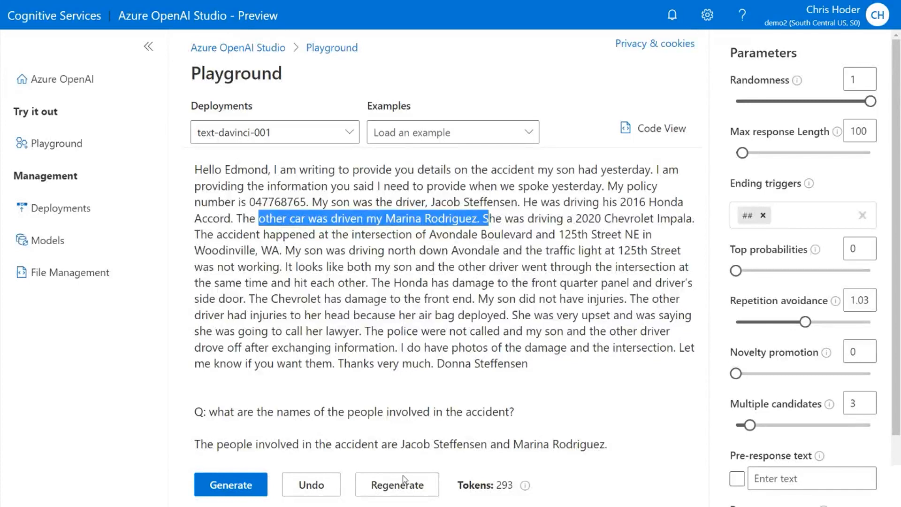
{"action": "mouse_move", "coordinate": [403, 482]}
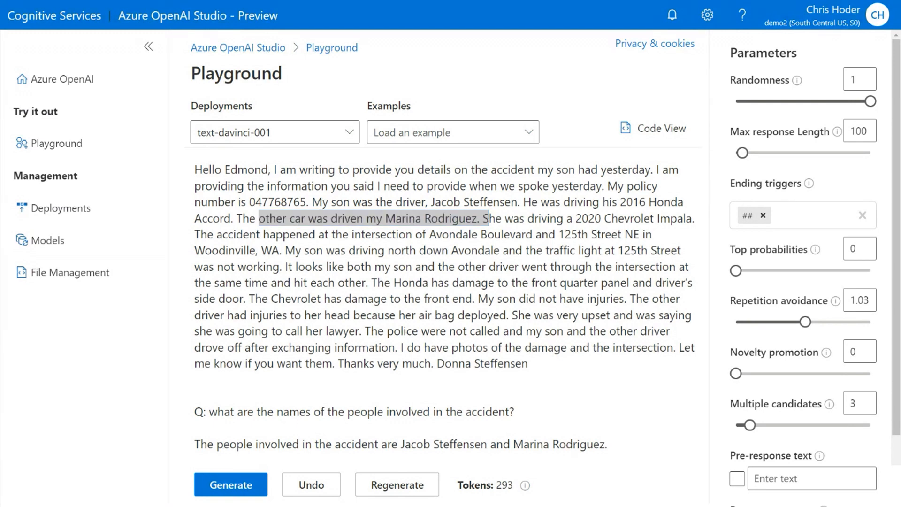
Generate the remaining Goocrux fruit table rows, undo them, and clear the prompt
{"action": "key", "text": "ctrl+a"}
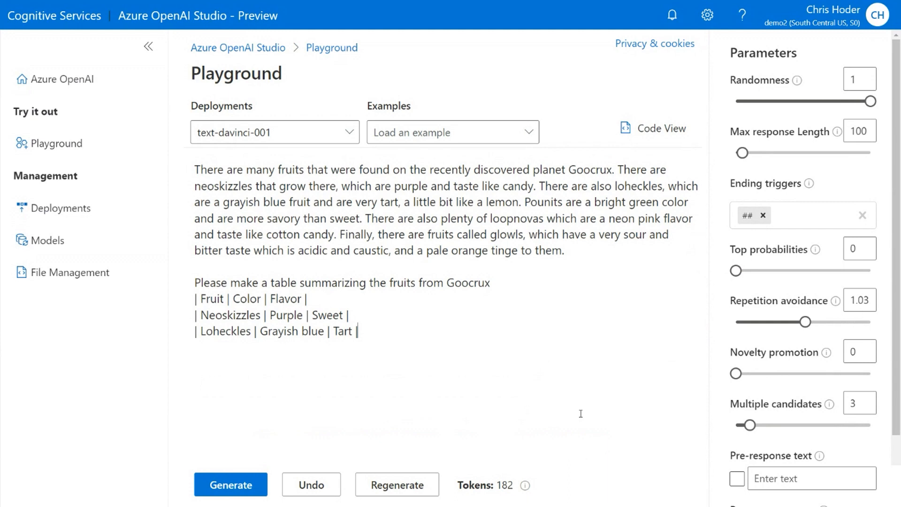
{"action": "mouse_move", "coordinate": [615, 134]}
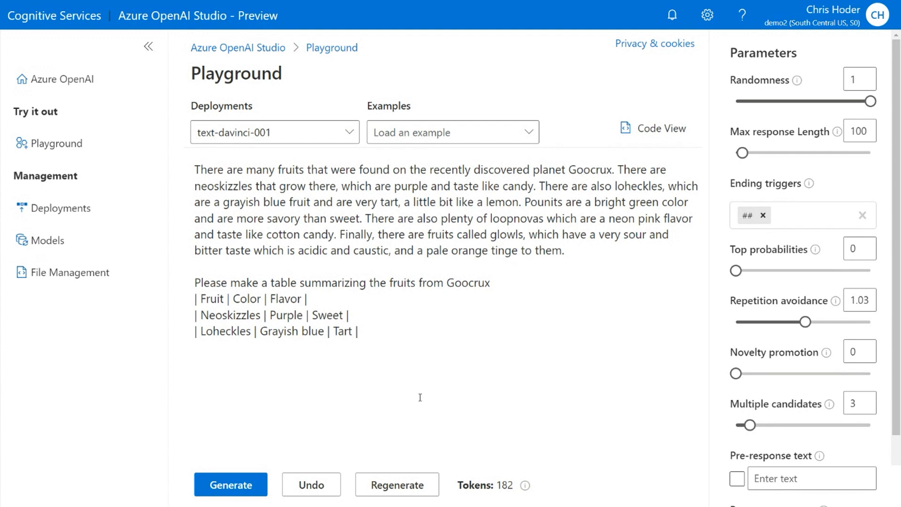
{"action": "left_click", "coordinate": [231, 484]}
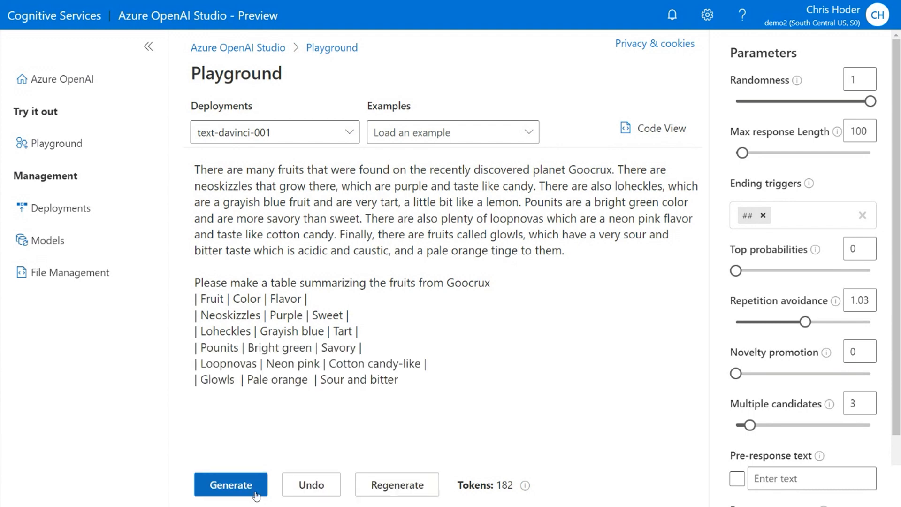
{"action": "mouse_move", "coordinate": [338, 285]}
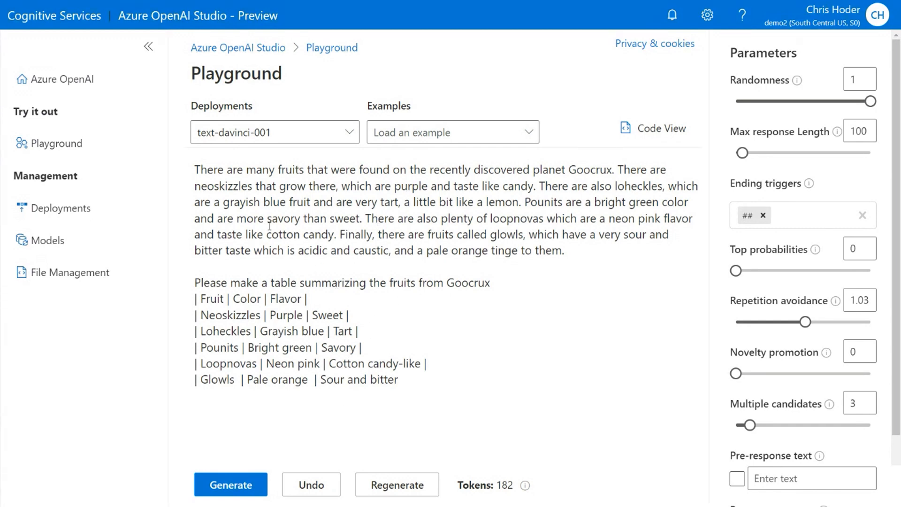
{"action": "left_click", "coordinate": [311, 484]}
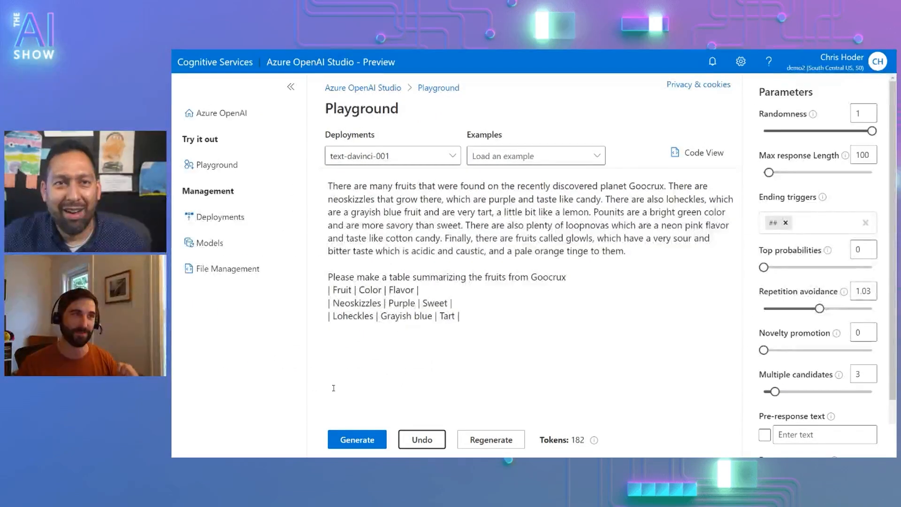
{"action": "left_click", "coordinate": [356, 439]}
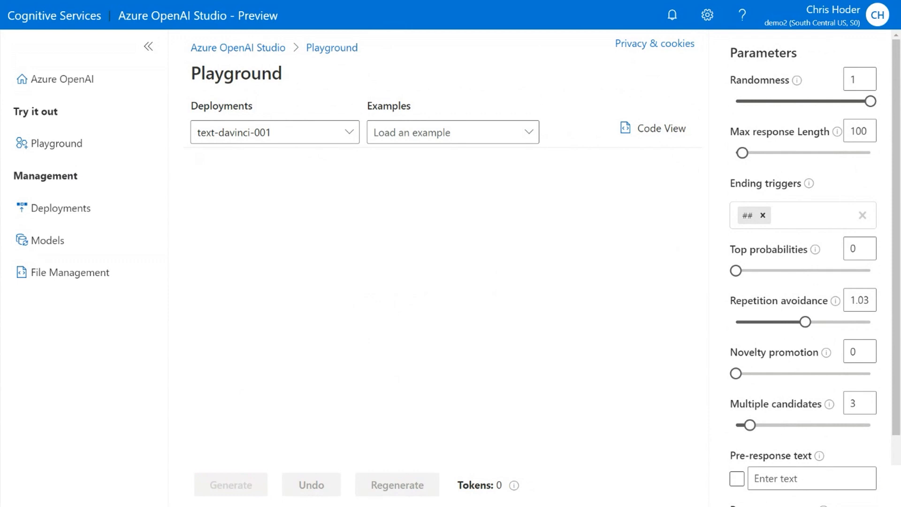
{"action": "mouse_move", "coordinate": [734, 295]}
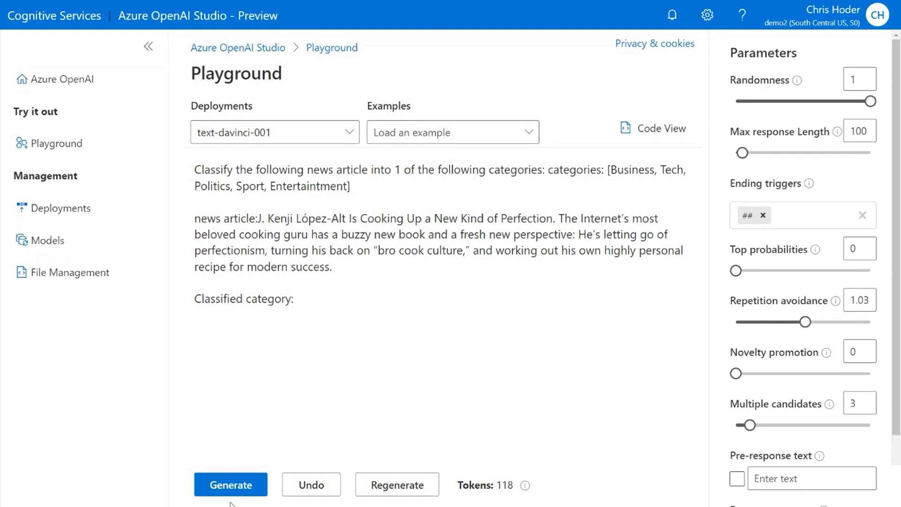
Generate the category classification for the pasted news article
{"action": "left_click", "coordinate": [231, 484]}
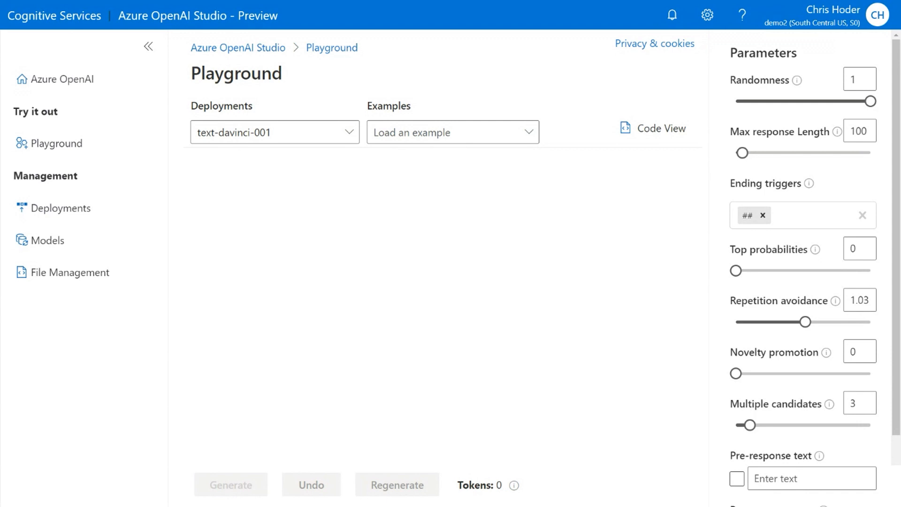
{"action": "mouse_move", "coordinate": [4, 492]}
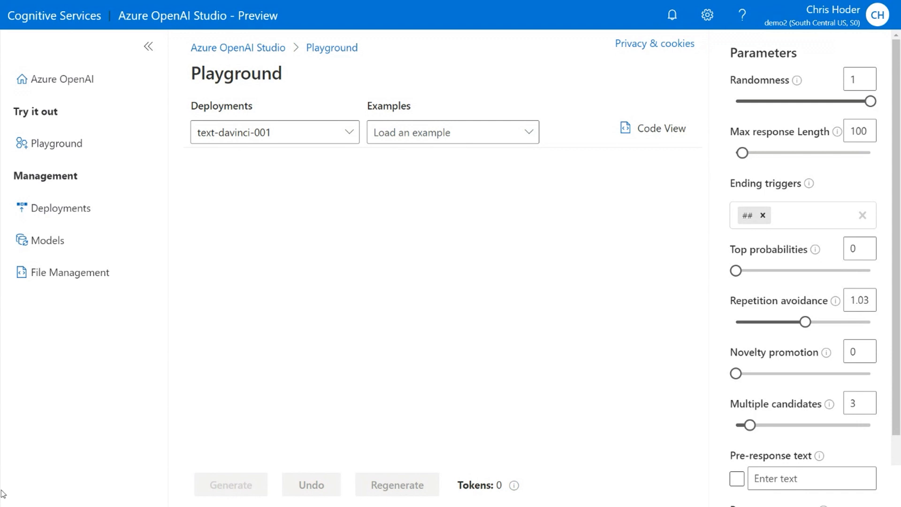
{"action": "mouse_move", "coordinate": [357, 152]}
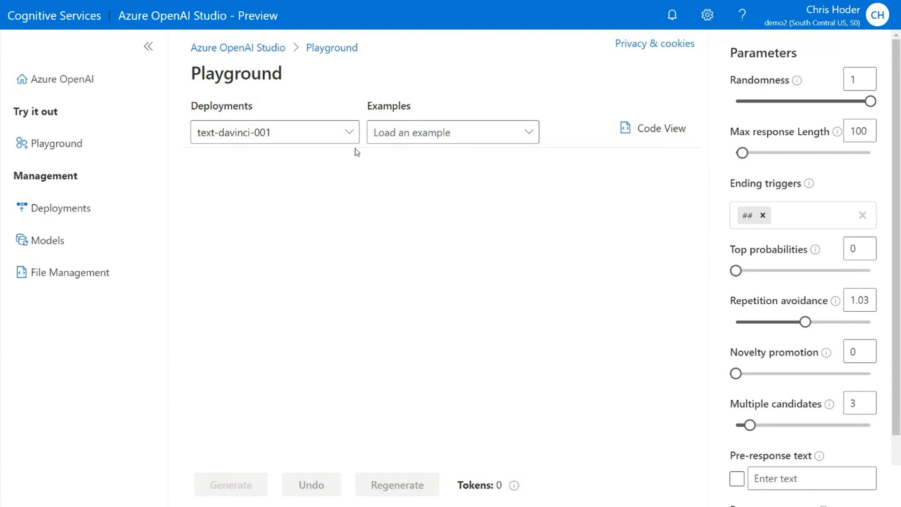
With code-cushman-001 selected, generate a docstring for the Python dataset-splitting function
{"action": "left_click", "coordinate": [273, 131]}
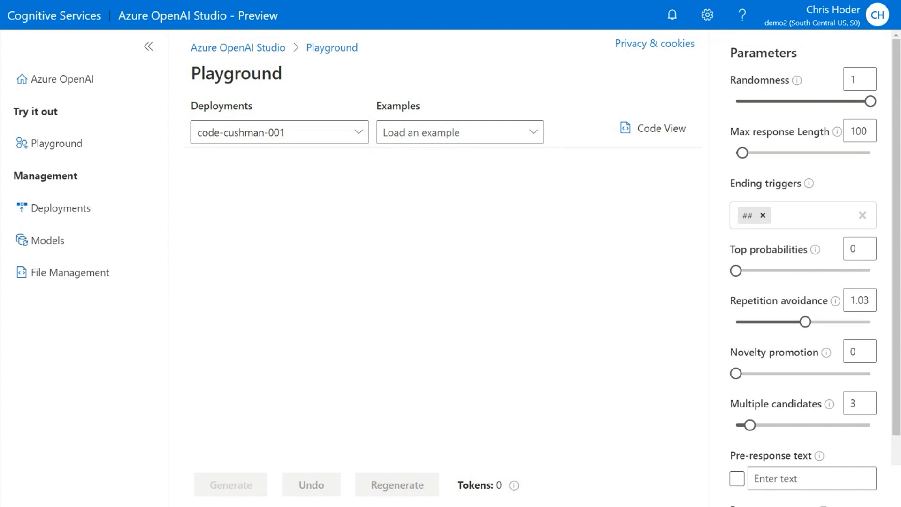
{"action": "mouse_move", "coordinate": [433, 224]}
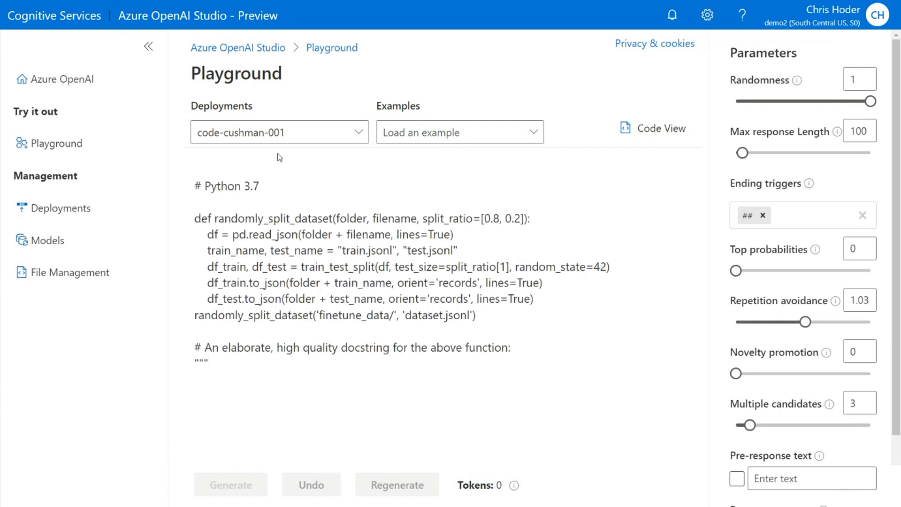
{"action": "left_click", "coordinate": [214, 186]}
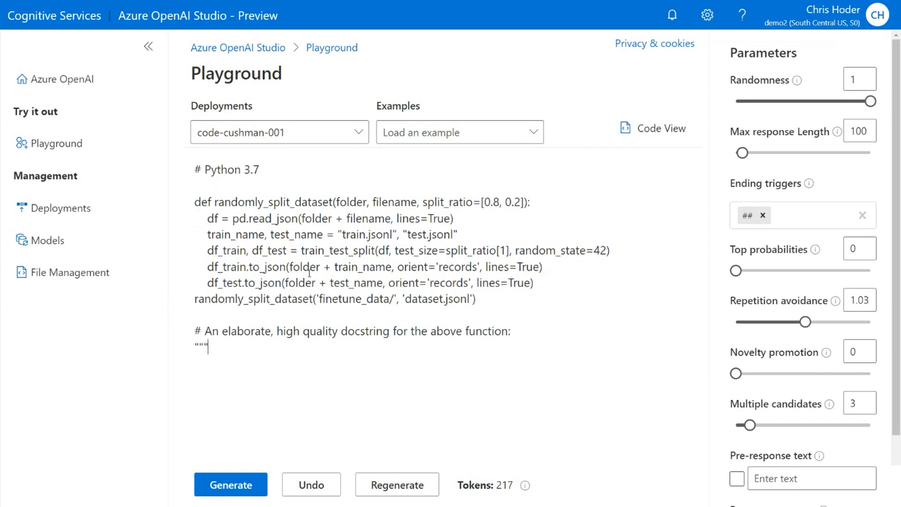
{"action": "mouse_move", "coordinate": [276, 395]}
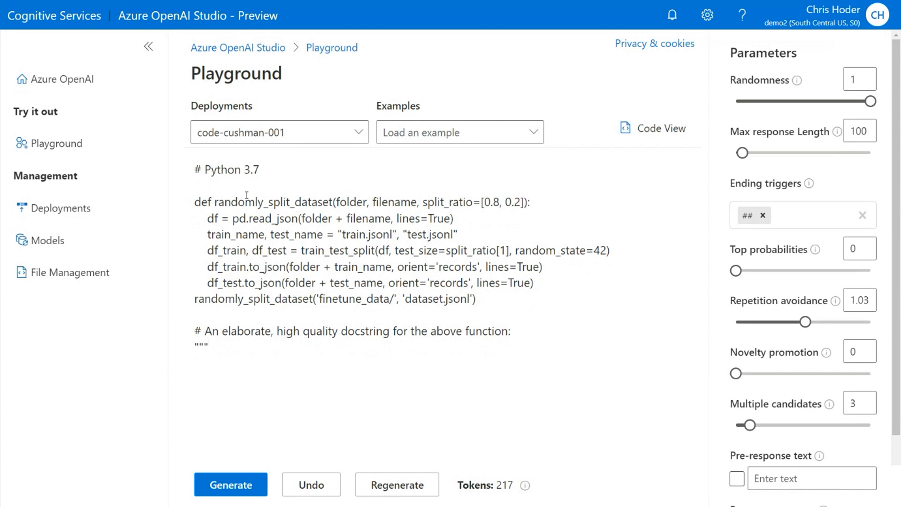
{"action": "mouse_move", "coordinate": [280, 214]}
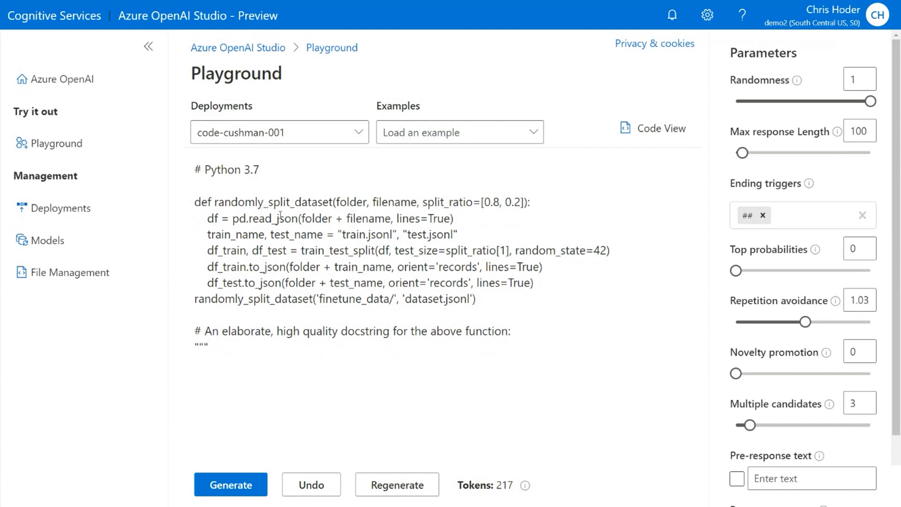
{"action": "mouse_move", "coordinate": [267, 362]}
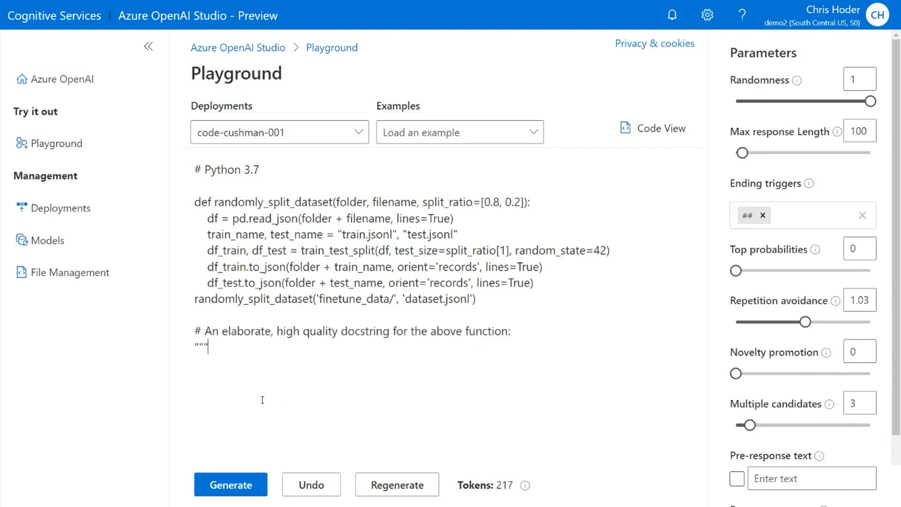
{"action": "left_click", "coordinate": [231, 485]}
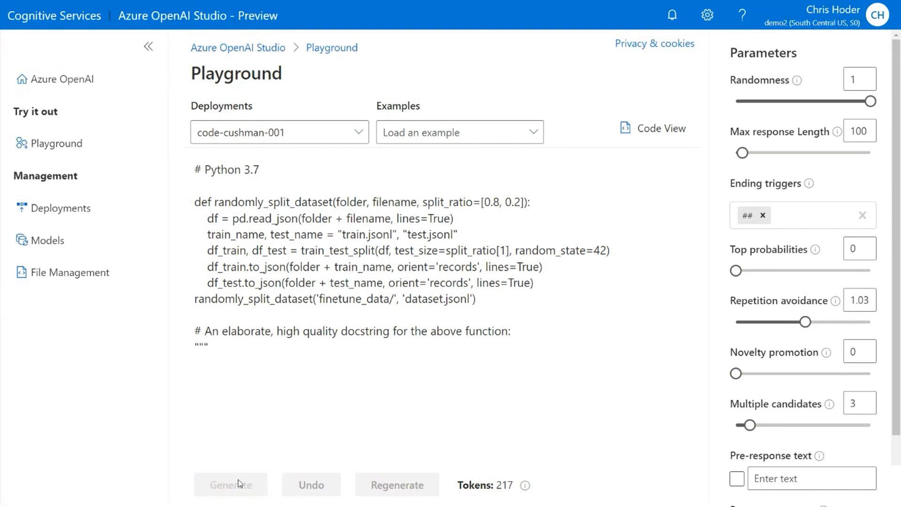
{"action": "left_click", "coordinate": [231, 484]}
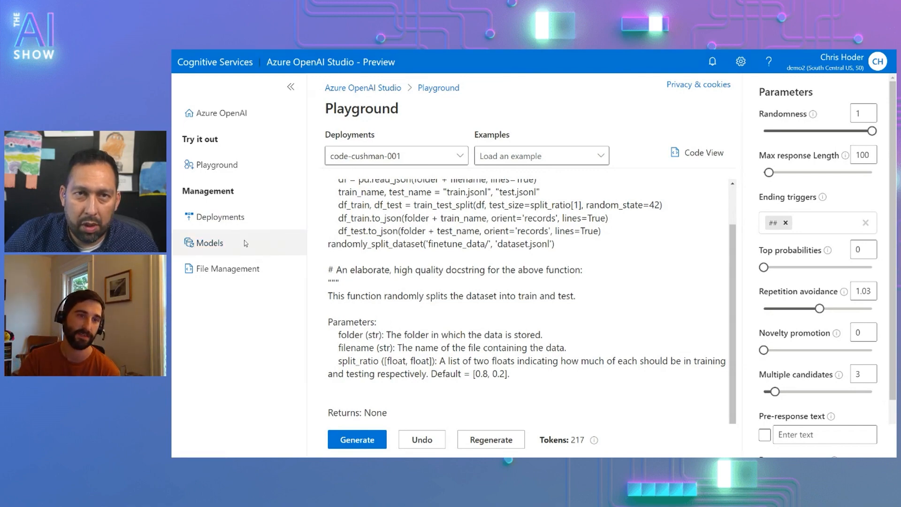
{"action": "left_click", "coordinate": [211, 242]}
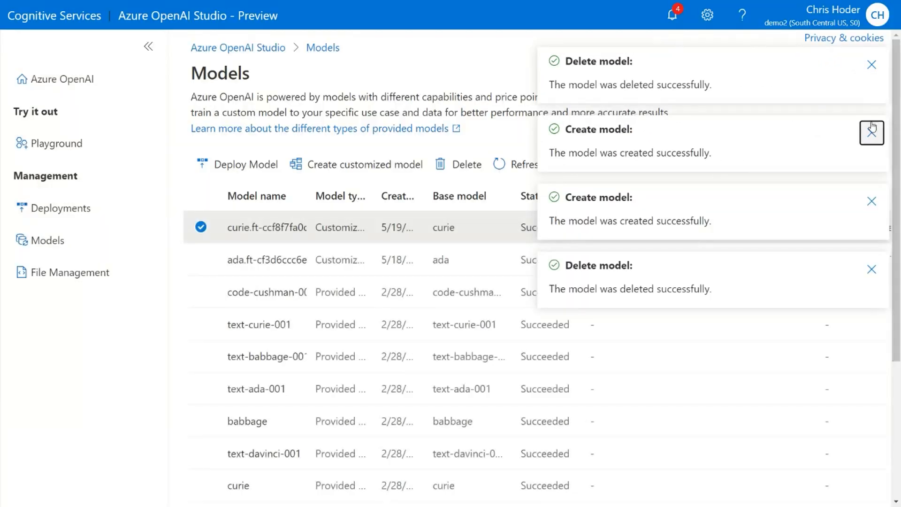
Start a new customized model on the ada base and continue to training data
{"action": "left_click", "coordinate": [871, 132]}
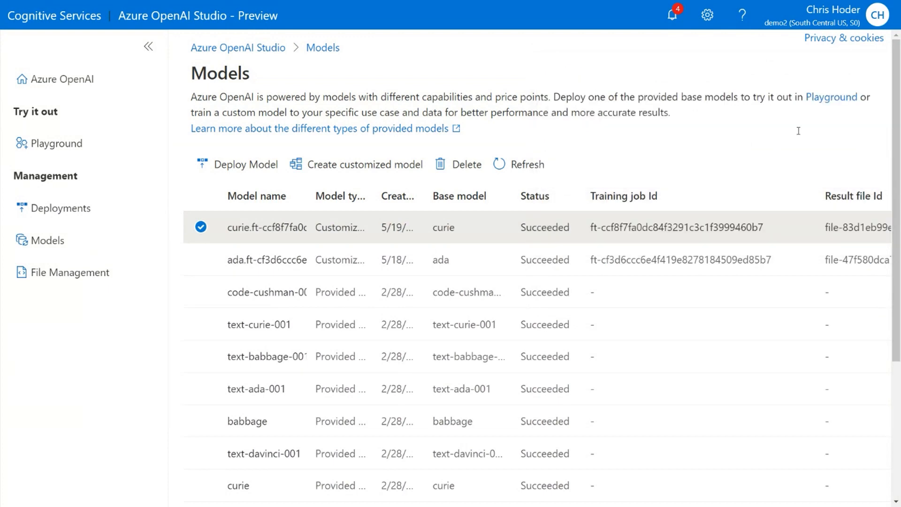
{"action": "left_click", "coordinate": [364, 164]}
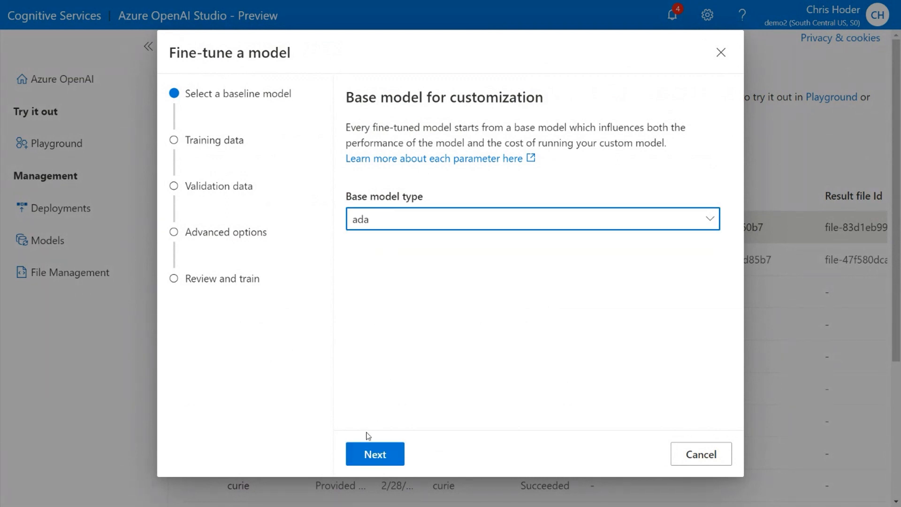
{"action": "left_click", "coordinate": [374, 454]}
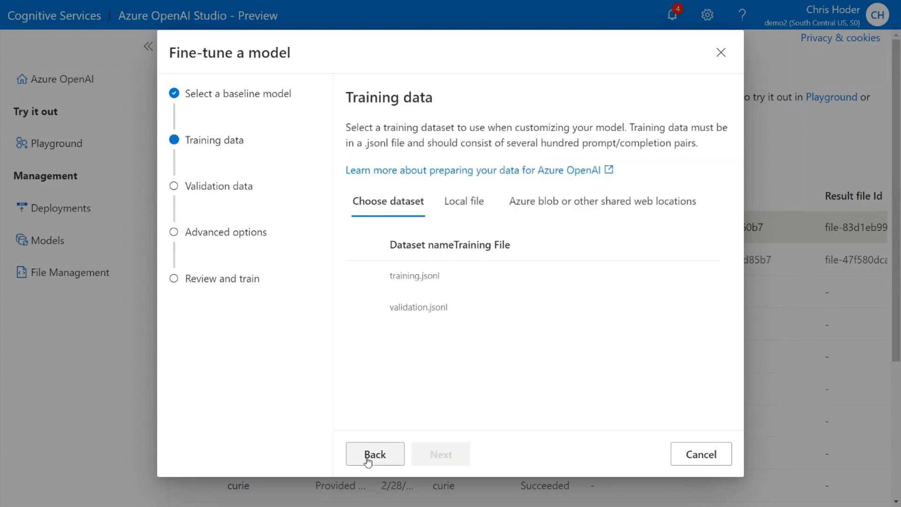
{"action": "mouse_move", "coordinate": [432, 271]}
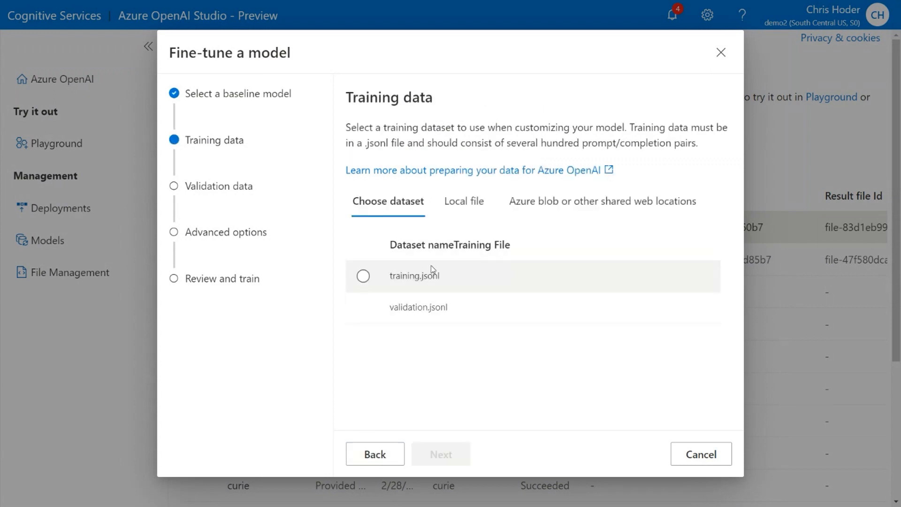
Choose training.jsonl and validation.jsonl and continue to the advanced training options
{"action": "left_click", "coordinate": [363, 276]}
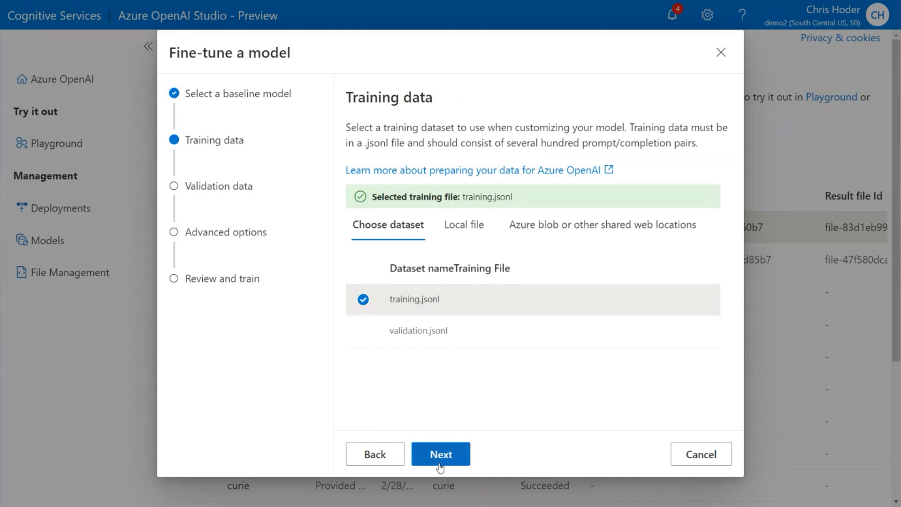
{"action": "left_click", "coordinate": [440, 454]}
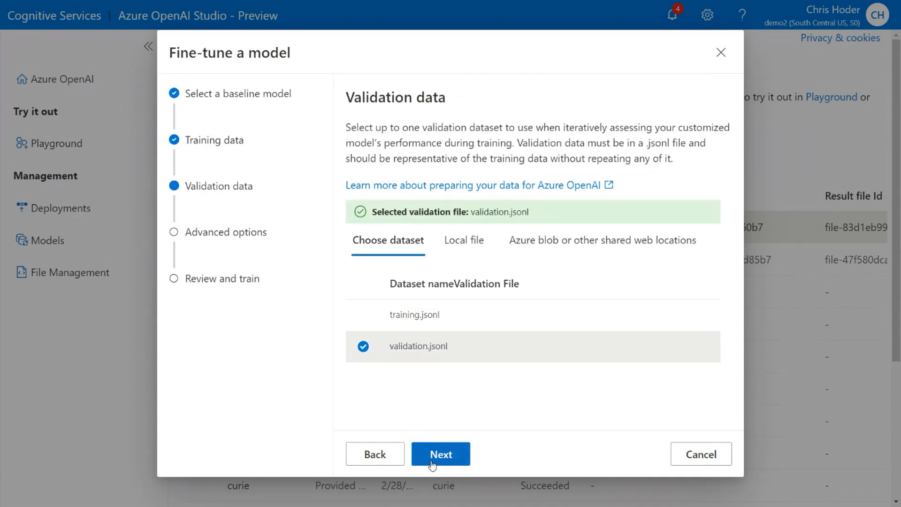
{"action": "left_click", "coordinate": [440, 454]}
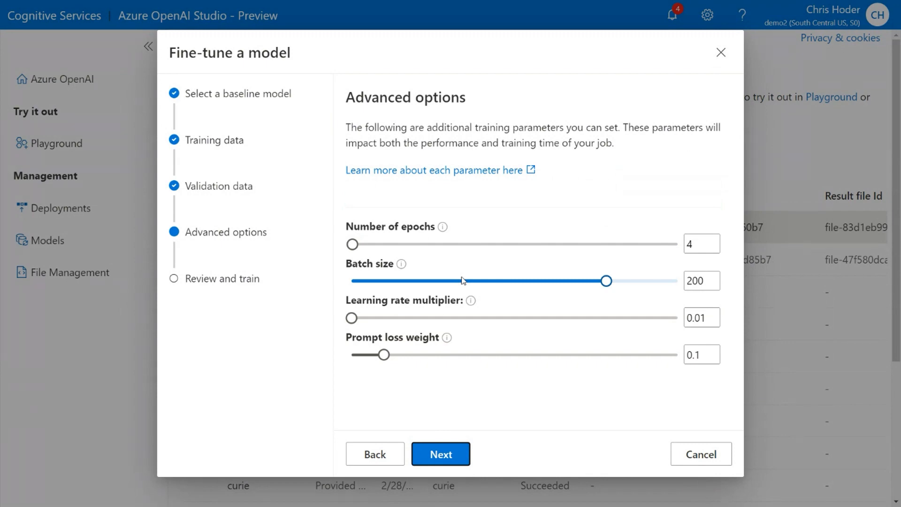
{"action": "mouse_move", "coordinate": [463, 324]}
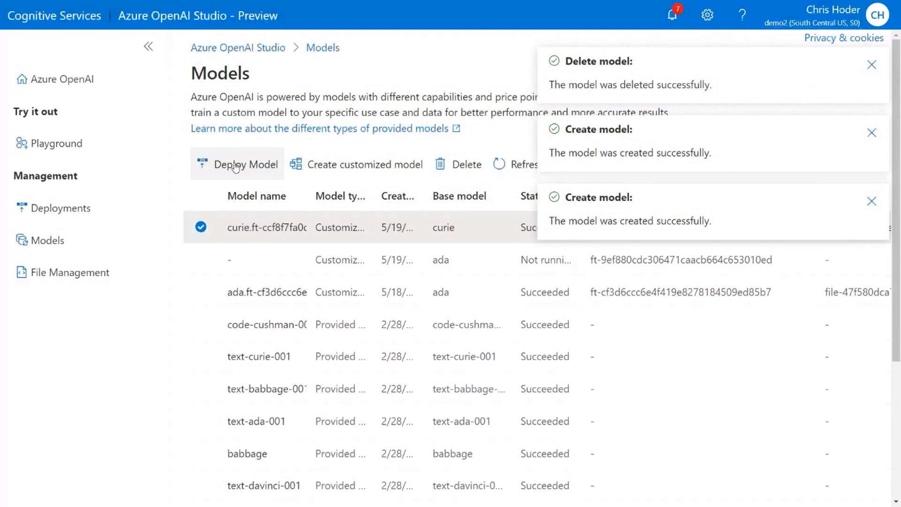
Deploy the custom curie model as a deployment named HomerianLanguage
{"action": "left_click", "coordinate": [245, 163]}
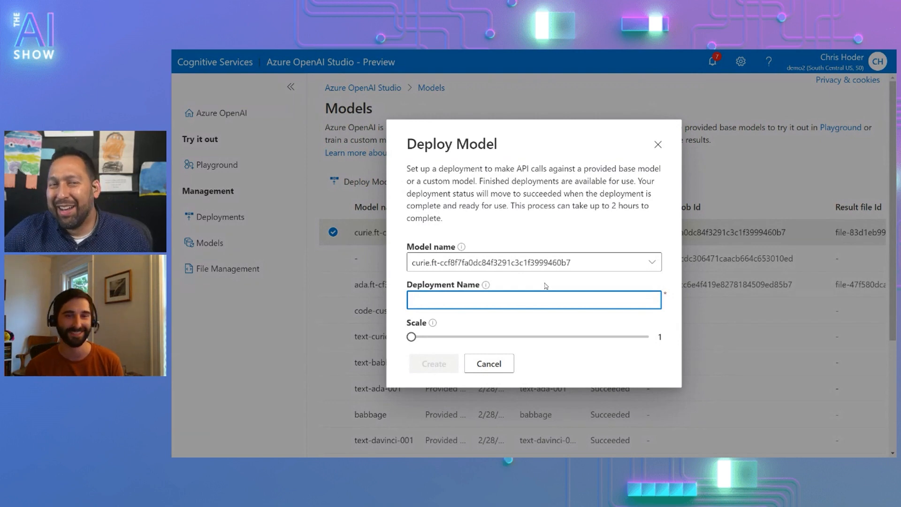
{"action": "type", "text": "HomerianLanguage"}
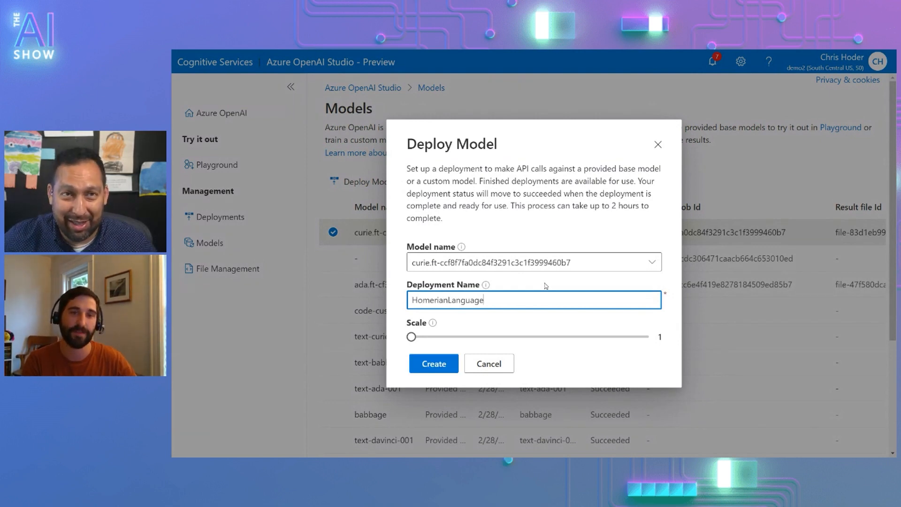
{"action": "left_click", "coordinate": [434, 363]}
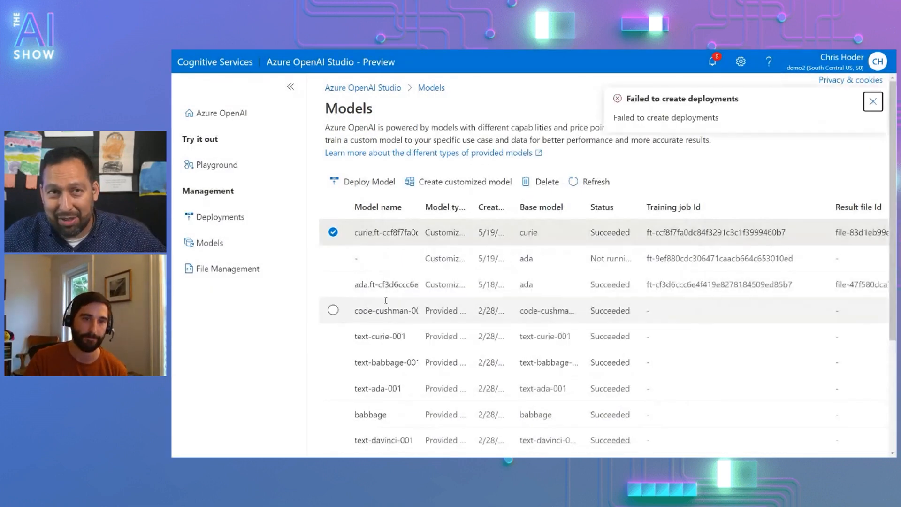
Go to Deployments, then the playground using the HomerianLanguage deployment
{"action": "left_click", "coordinate": [219, 217]}
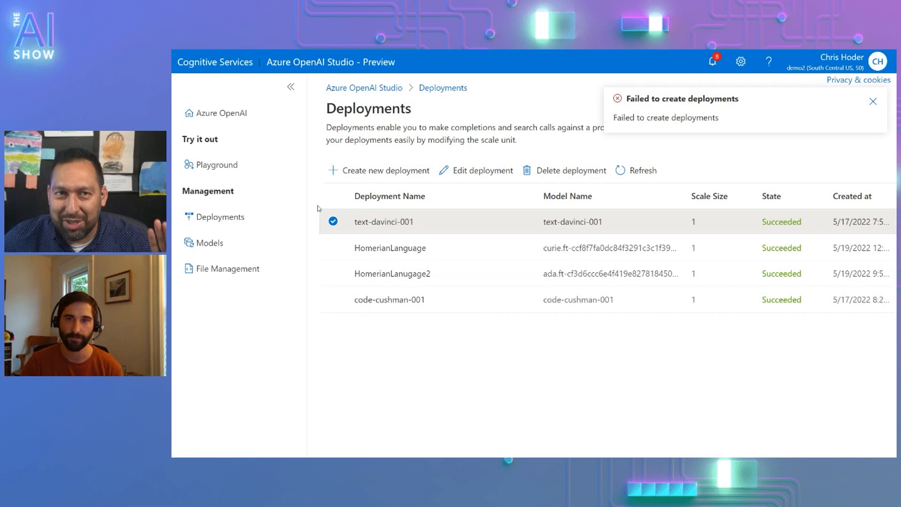
{"action": "left_click", "coordinate": [216, 165]}
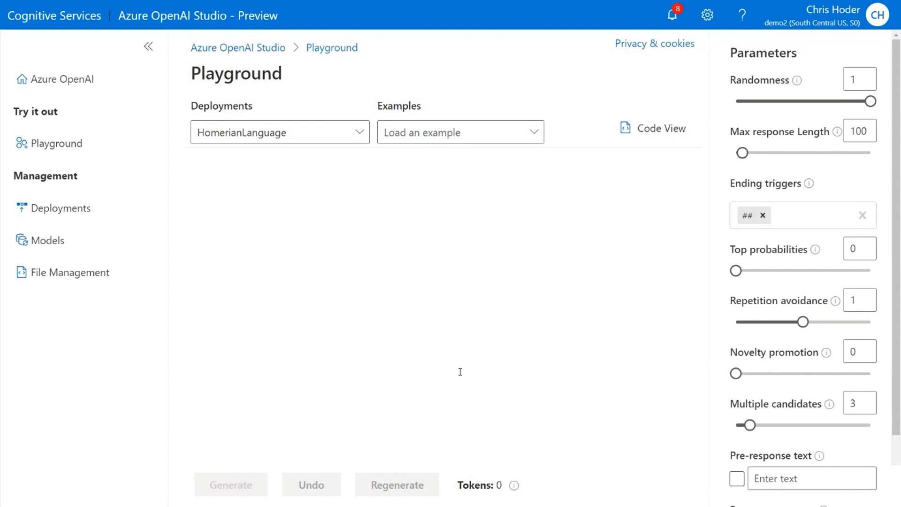
Ask why the AI show is awesome, generate a completion, then undo it
{"action": "left_click", "coordinate": [383, 304]}
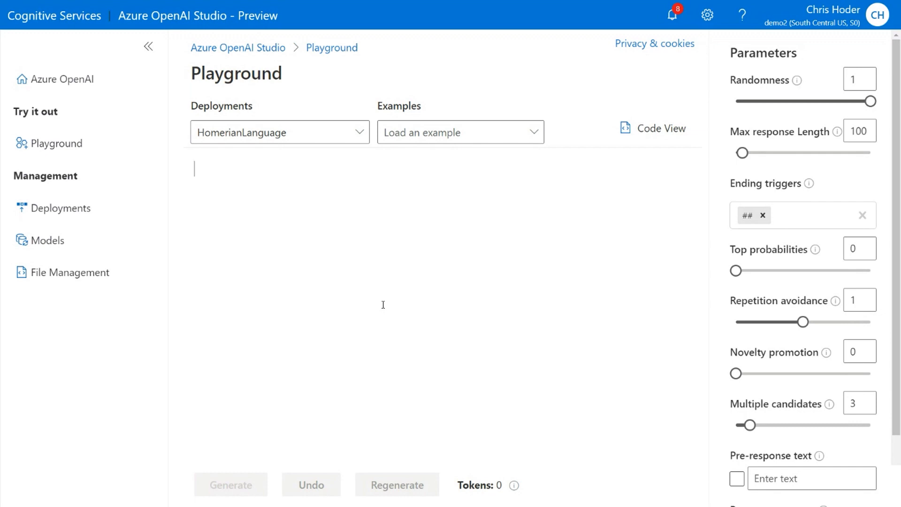
{"action": "type", "text": "The A"}
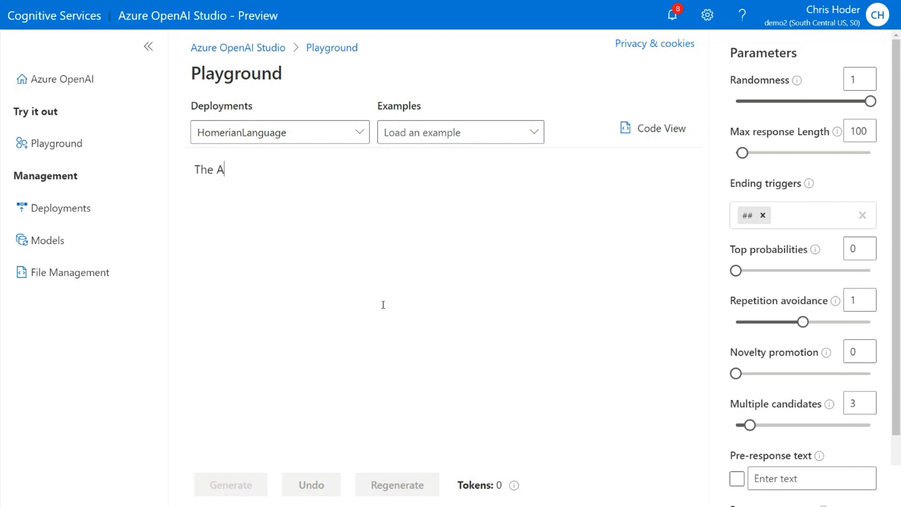
{"action": "type", "text": "Why"}
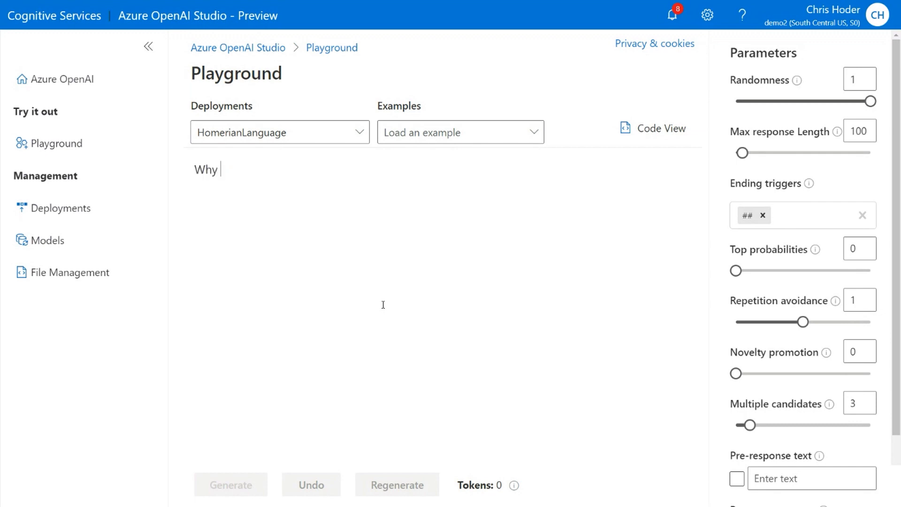
{"action": "type", "text": "the AI show"}
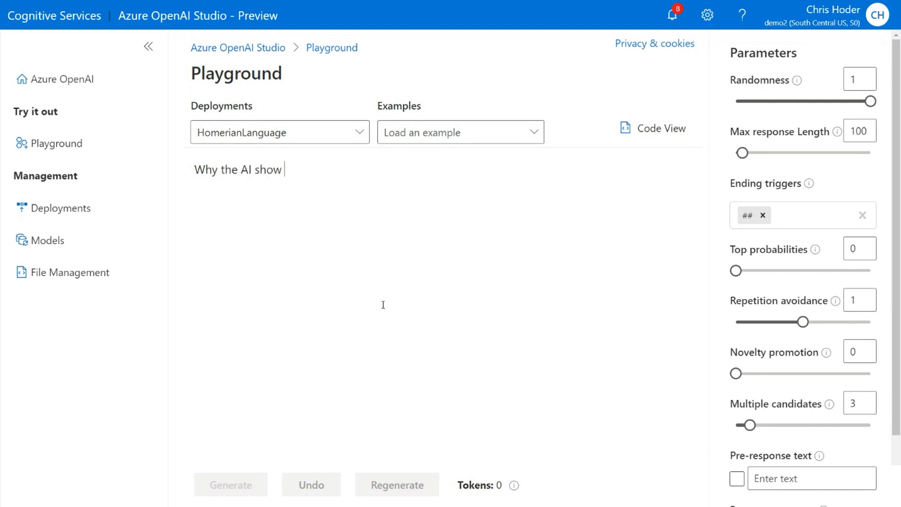
{"action": "type", "text": "awesome>"}
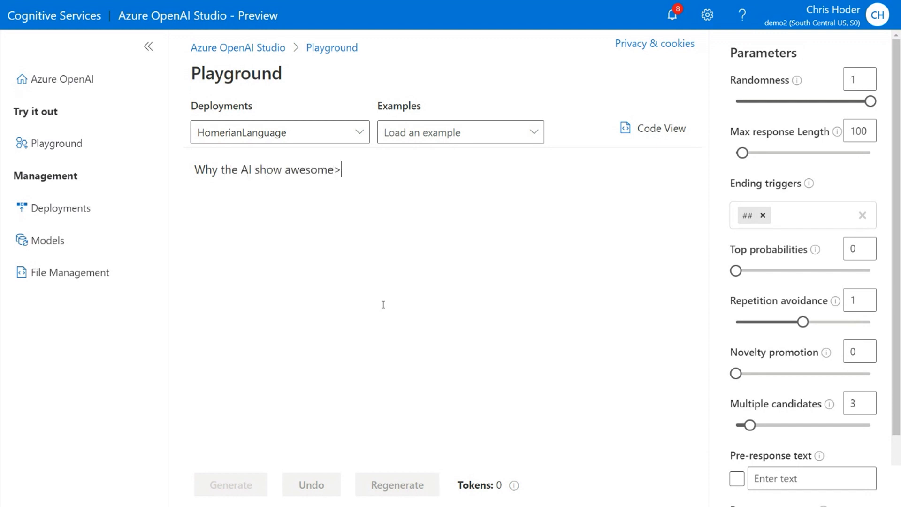
{"action": "type", "text": "?"}
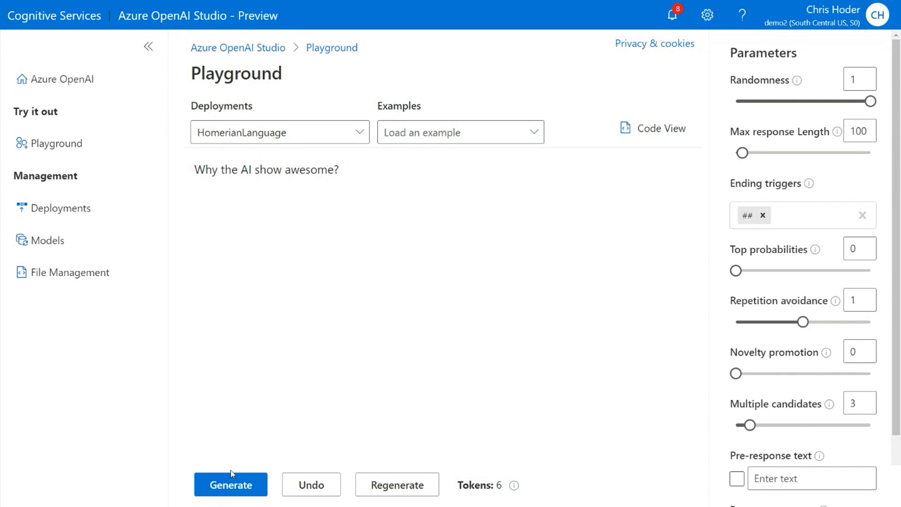
{"action": "left_click", "coordinate": [231, 484]}
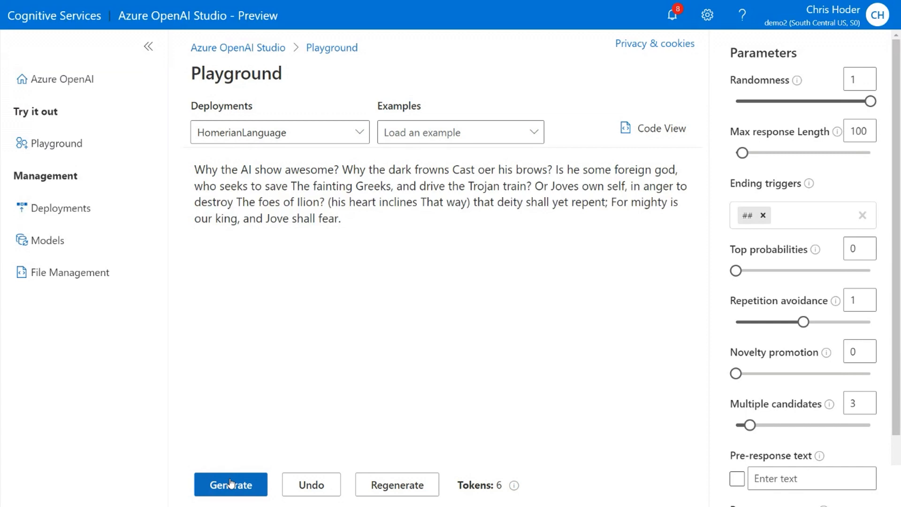
{"action": "left_click", "coordinate": [311, 484]}
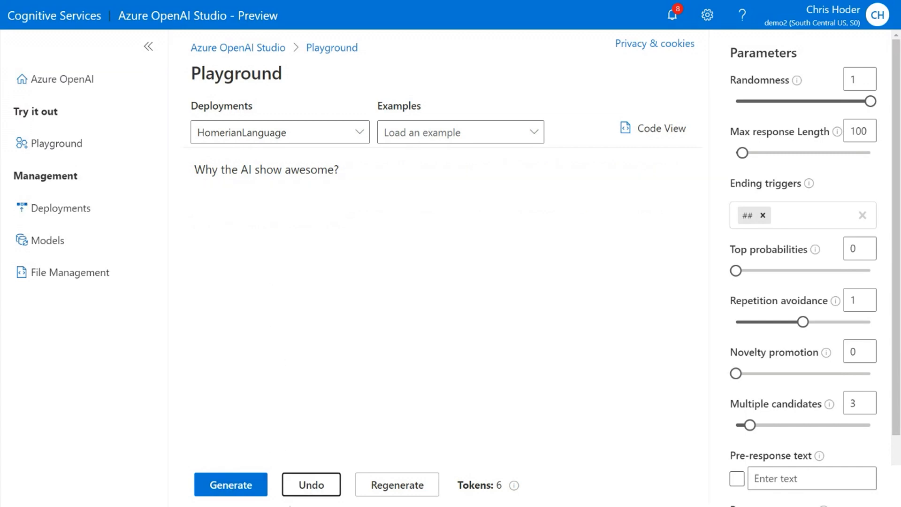
Rewrite the prompt as 'Why should I watch AI show?' and generate the completion
{"action": "triple_click", "coordinate": [266, 169]}
{"action": "type", "text": "Why"}
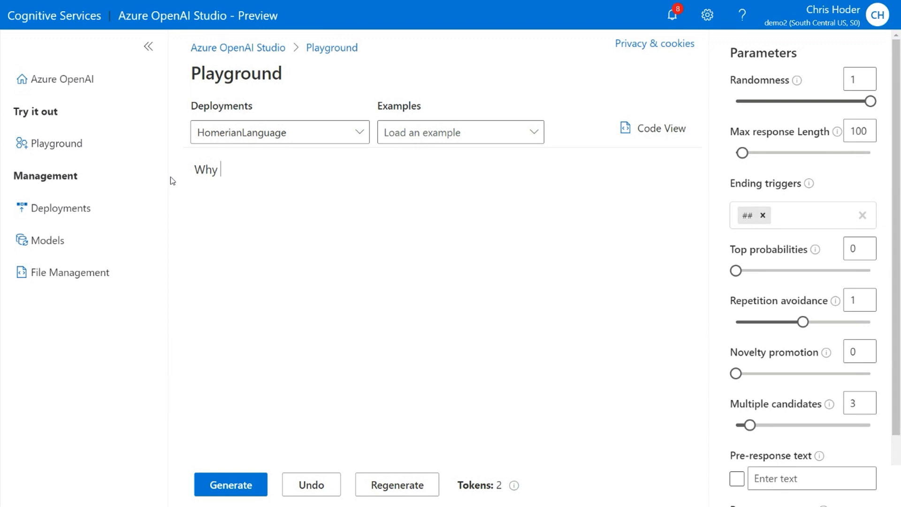
{"action": "type", "text": "should AI"}
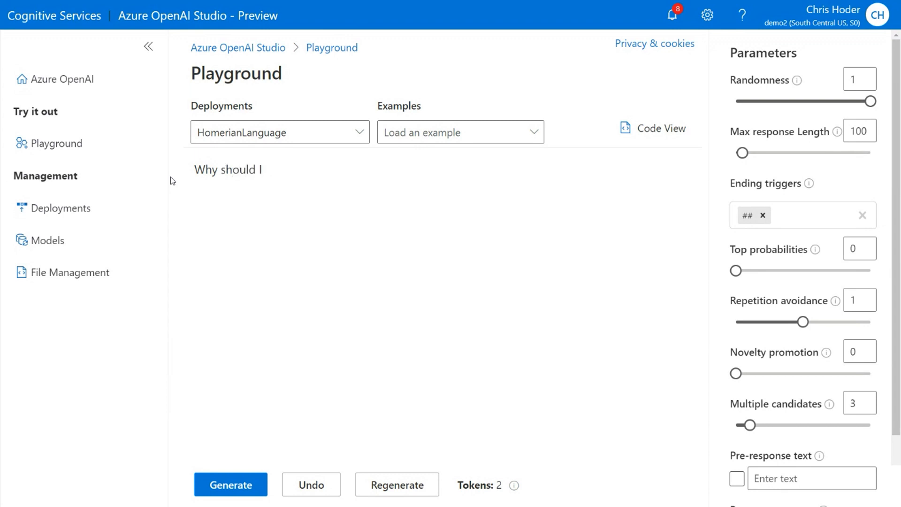
{"action": "type", "text": "watch AI show?"}
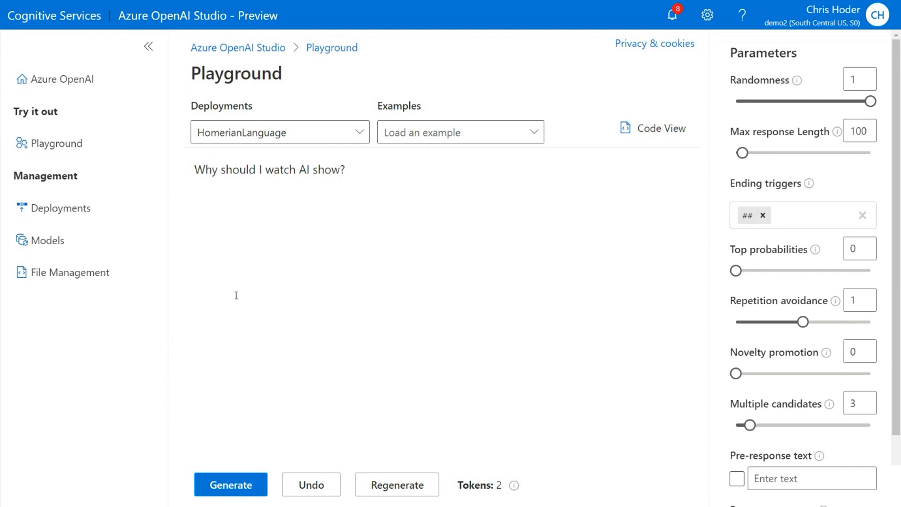
{"action": "left_click", "coordinate": [231, 484]}
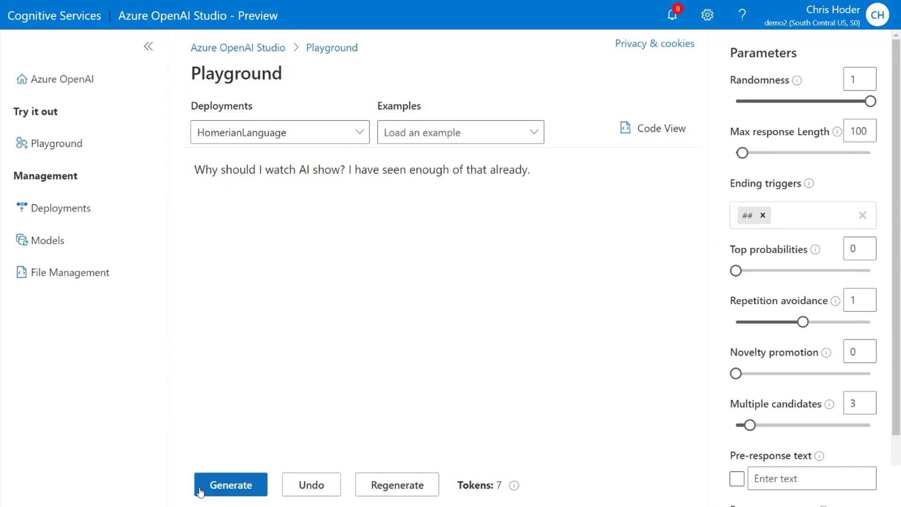